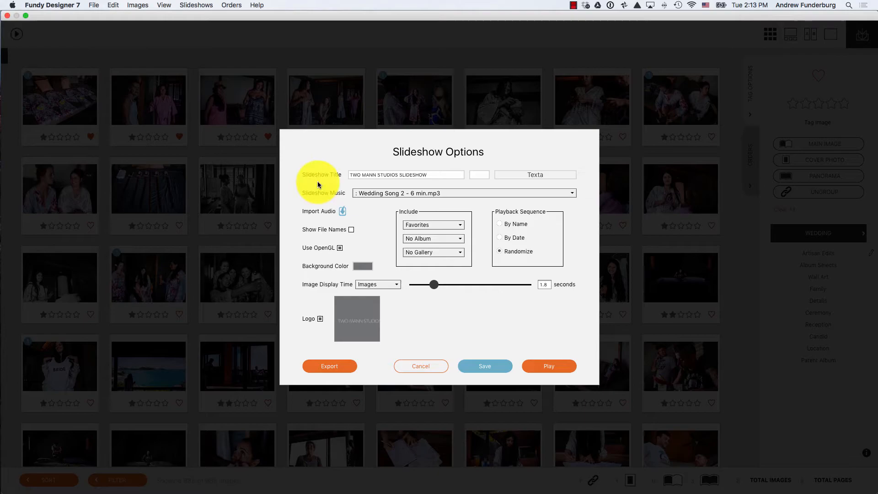
- Reopen Slideshow Options and set the slideshow background colour and title font
left_click(420, 366)
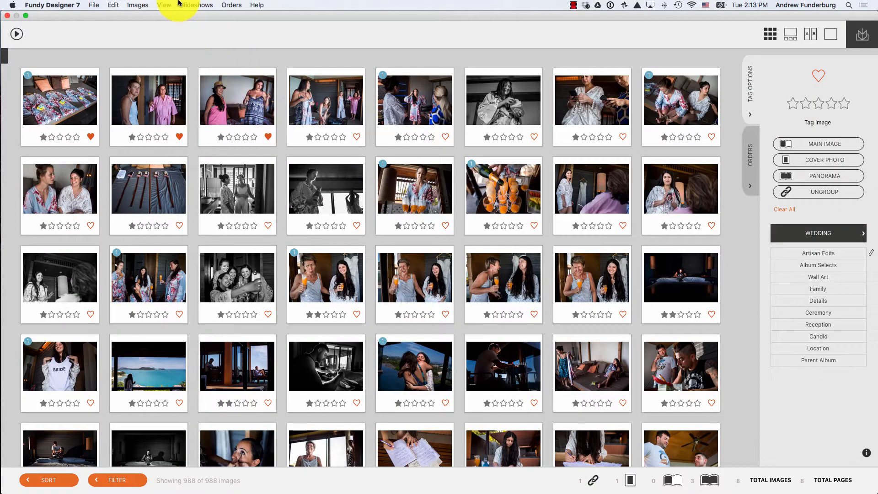
left_click(198, 6)
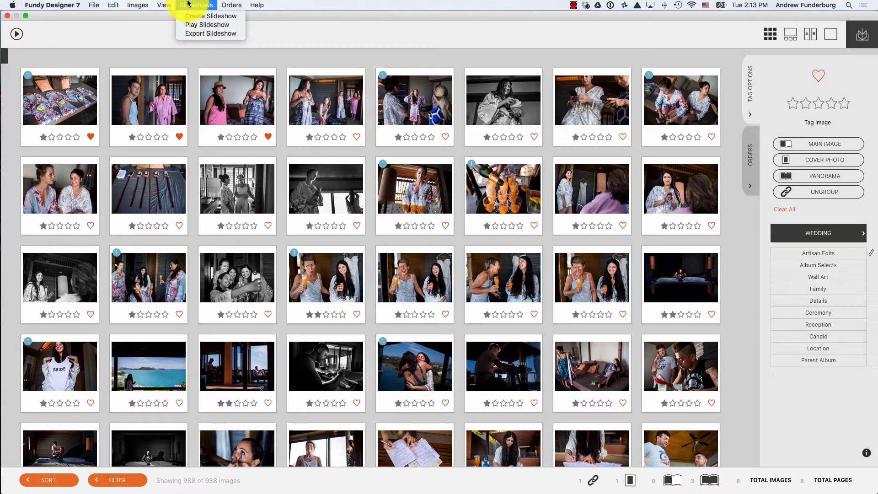
left_click(210, 16)
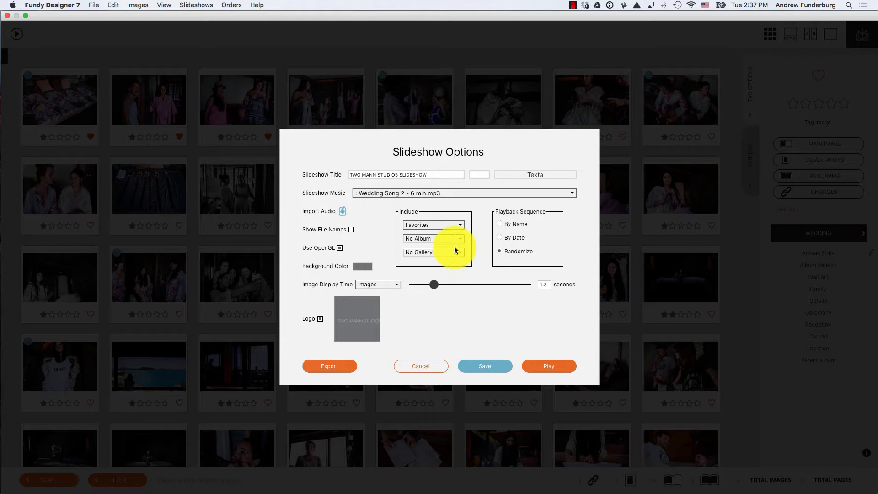
left_click(362, 265)
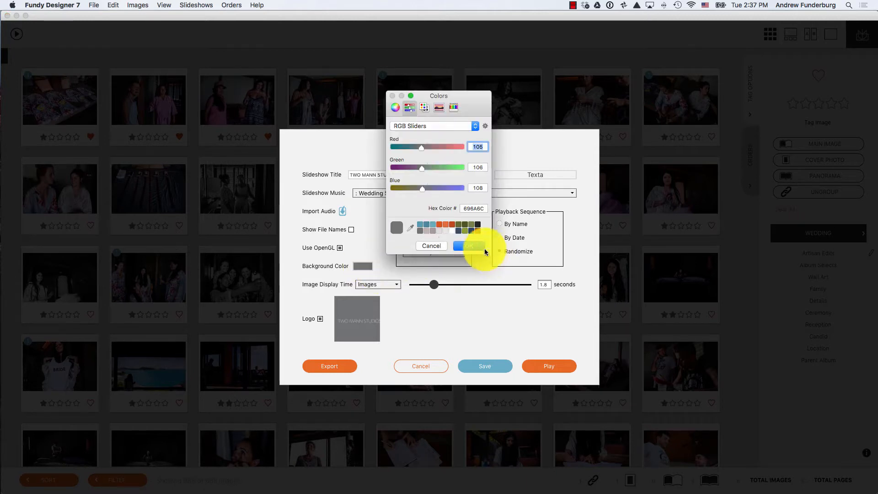
left_click(431, 245)
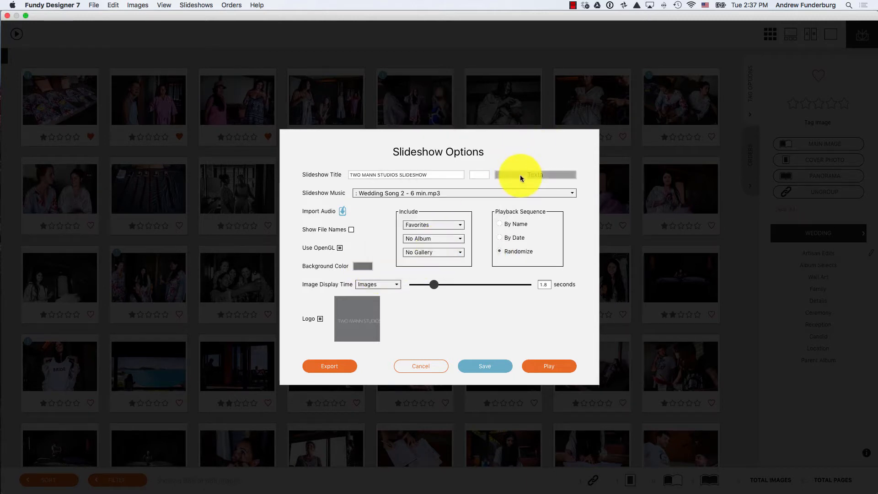
left_click(535, 174)
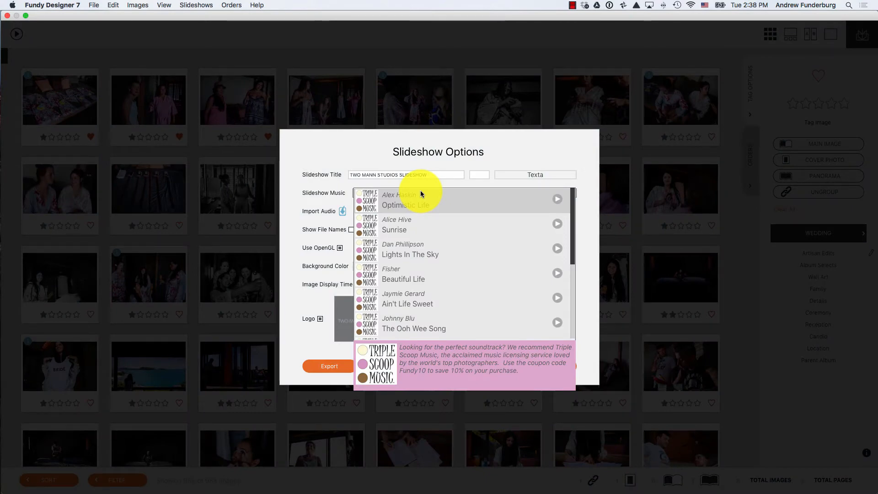
- Choose Alex Haskin: Optimistic Life as the slideshow music and import the audio
left_click(406, 200)
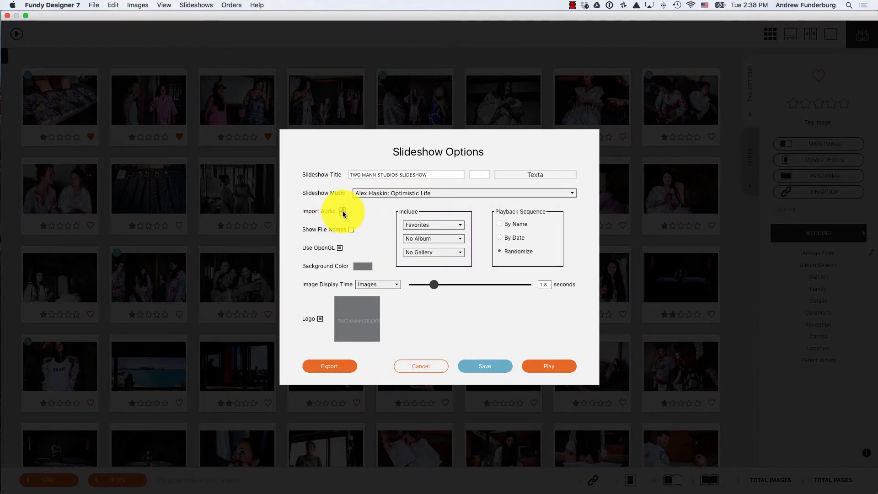
left_click(420, 365)
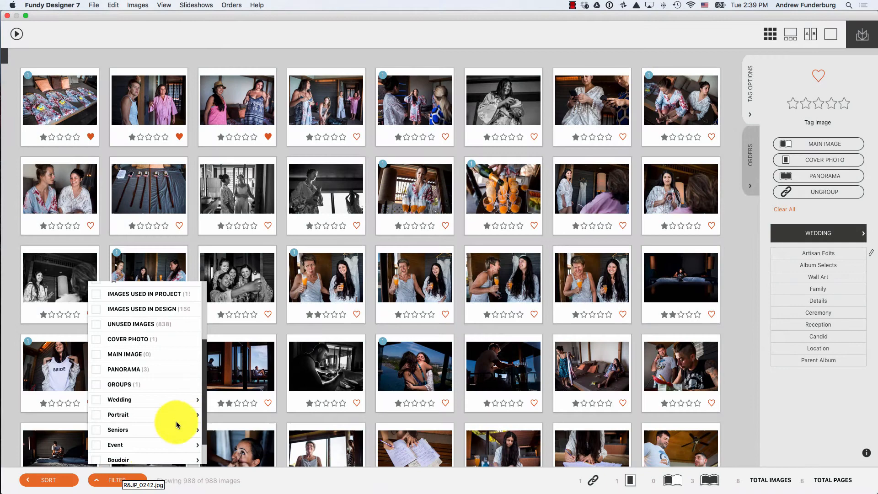
- Filter the library to the Wedding Artisan Edits images (69)
left_click(119, 400)
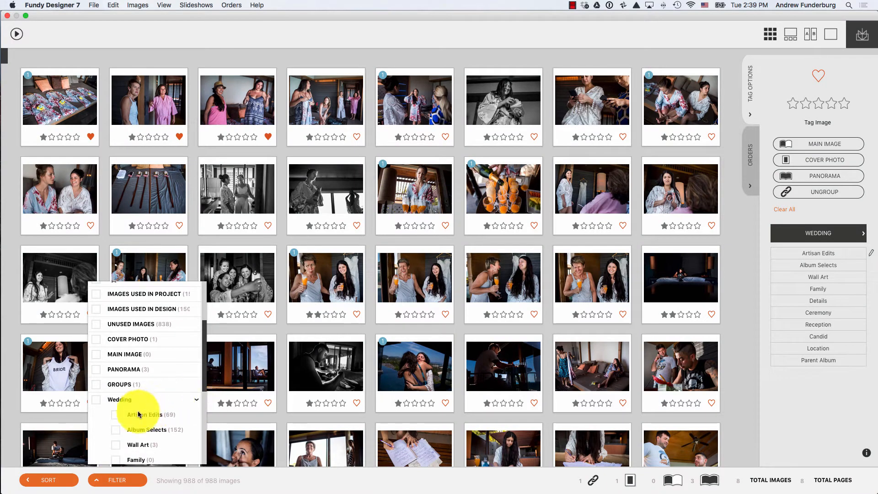
left_click(115, 414)
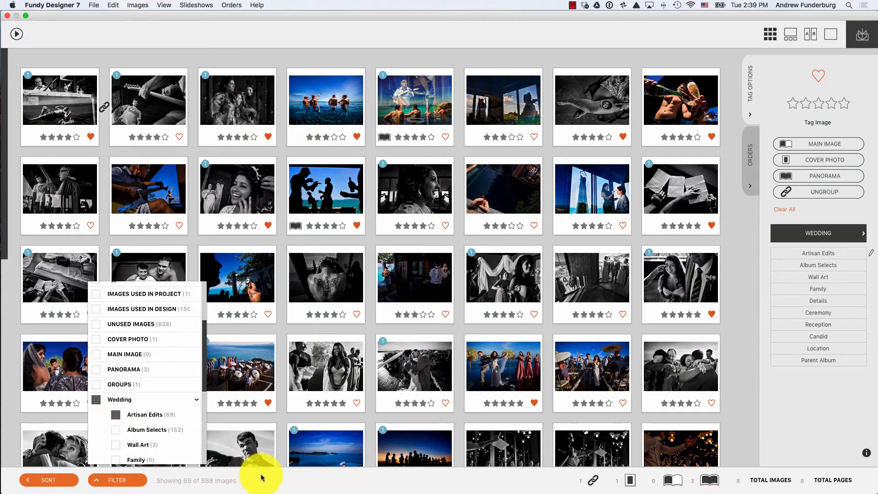
left_click(16, 34)
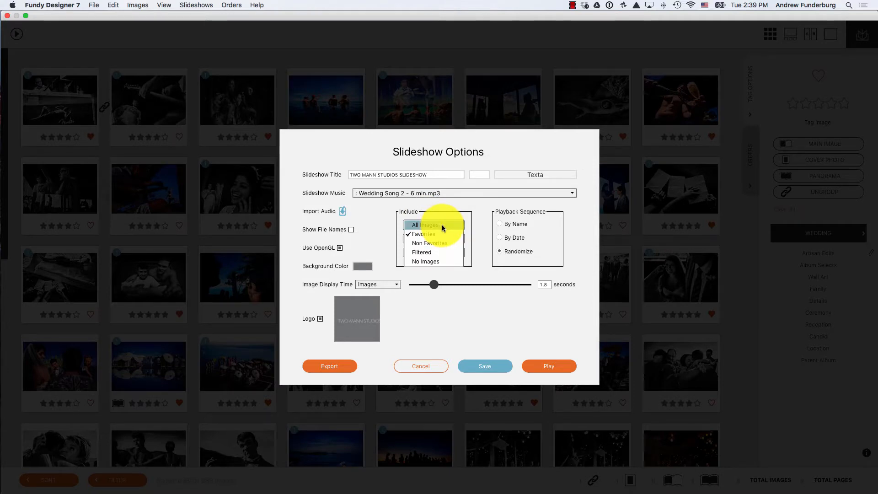
mouse_move(431, 233)
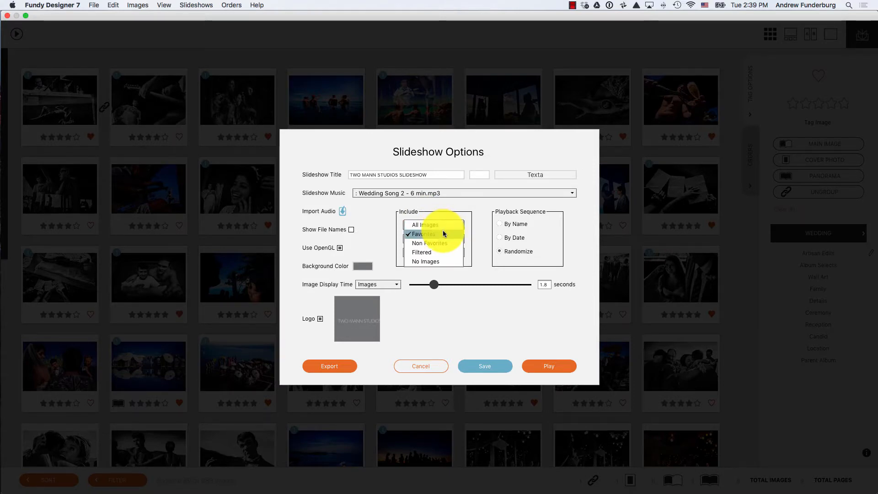
mouse_move(428, 243)
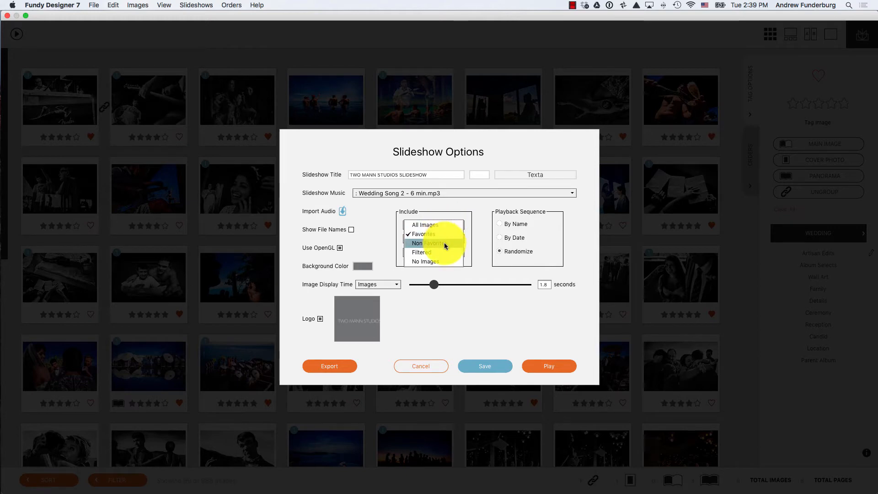
mouse_move(446, 252)
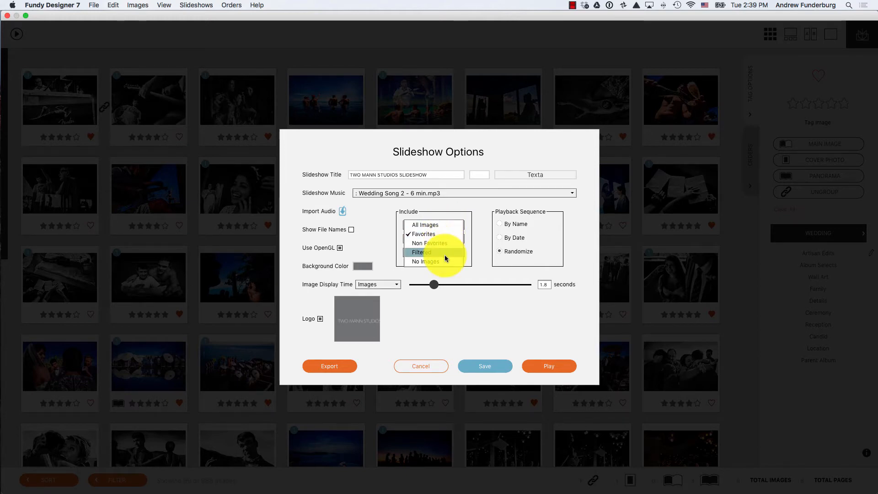
mouse_move(446, 256)
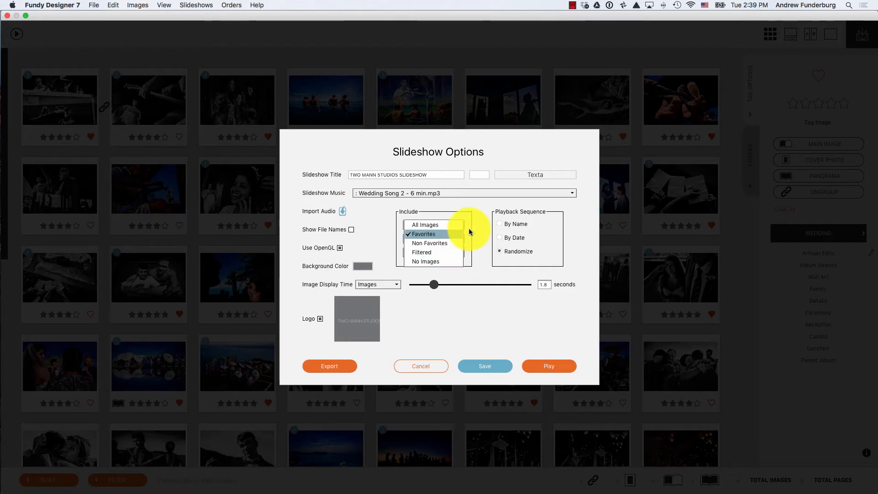
- Keep Favorites as the first Include choice for the slideshow
left_click(423, 233)
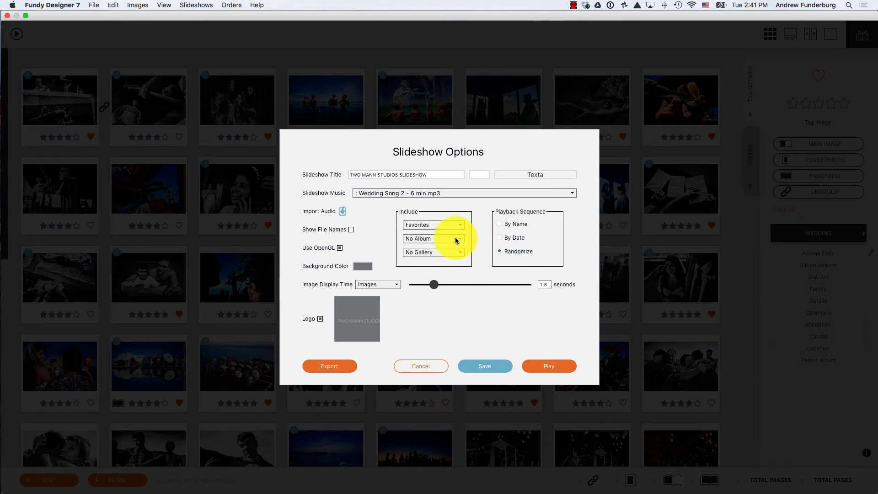
- Set the second Include choice to Your Album Design instead of No Album
left_click(434, 238)
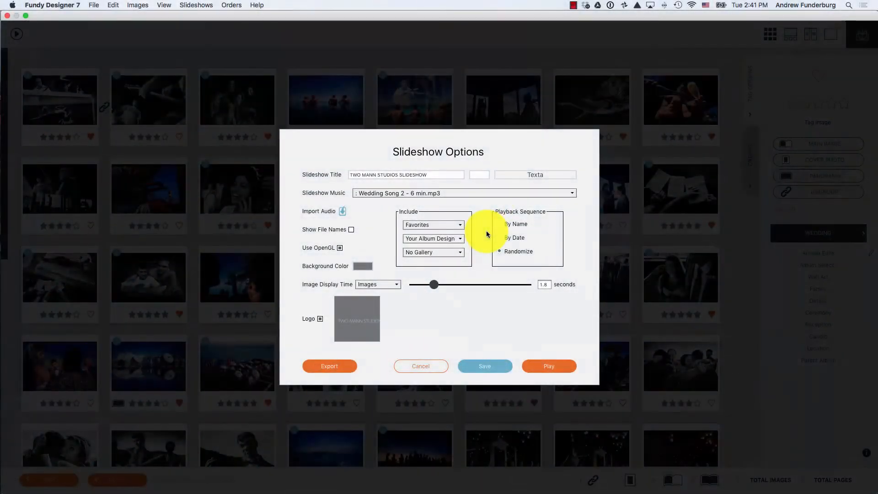
mouse_move(485, 232)
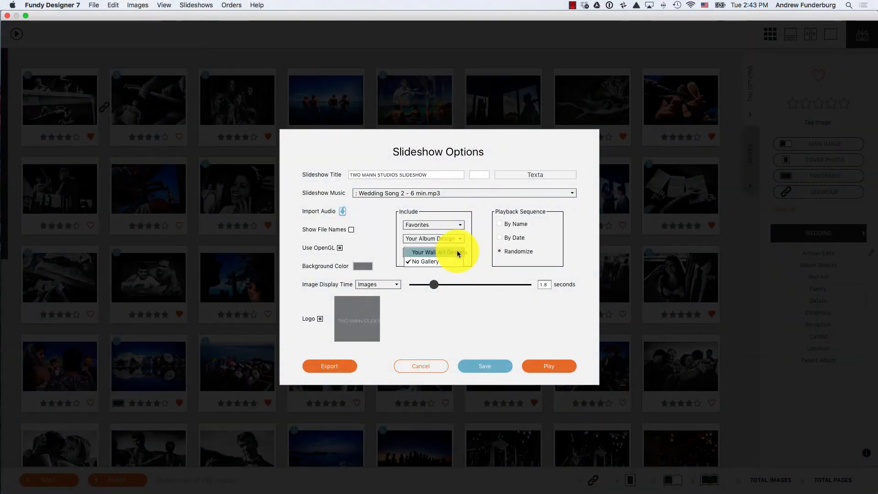
- Set the third Include choice to Your Wall Art Design instead of No Gallery
left_click(435, 253)
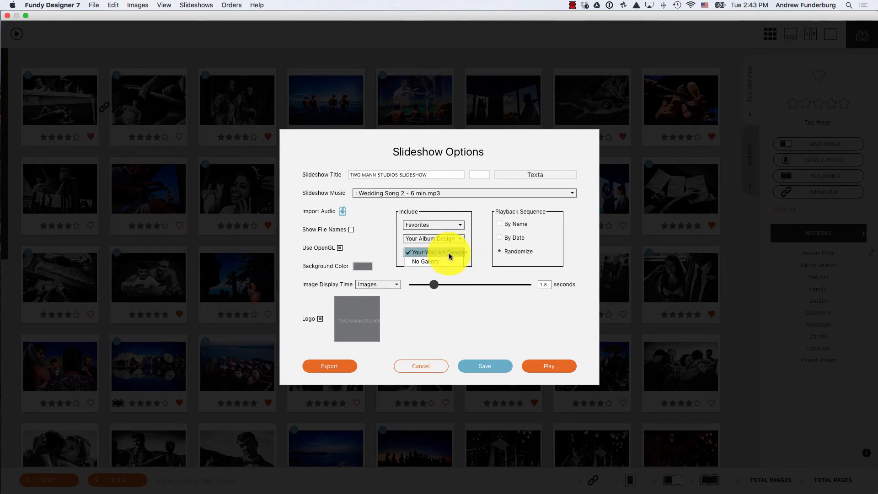
left_click(435, 253)
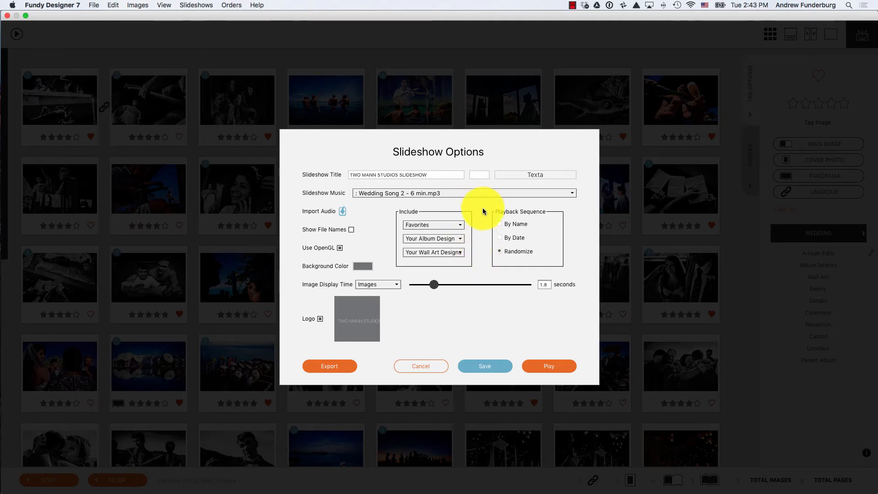
mouse_move(541, 212)
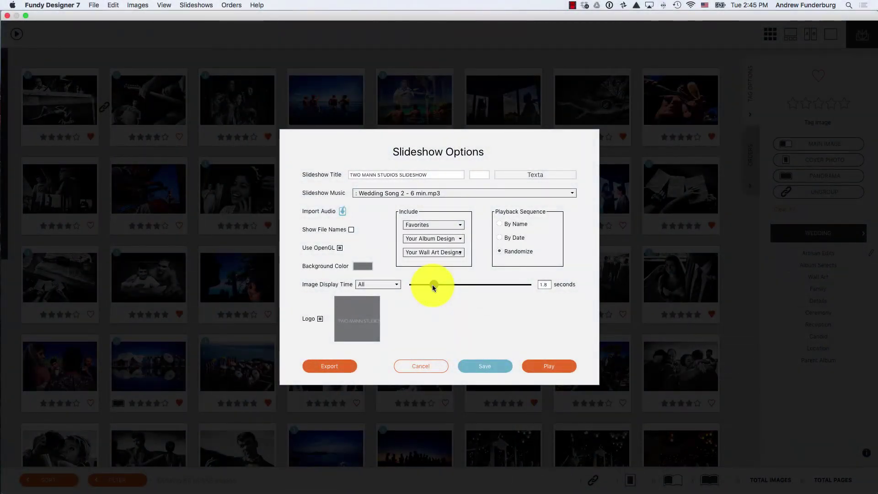
- Set Image Display Time for Gallery images to 4 seconds
left_click(378, 284)
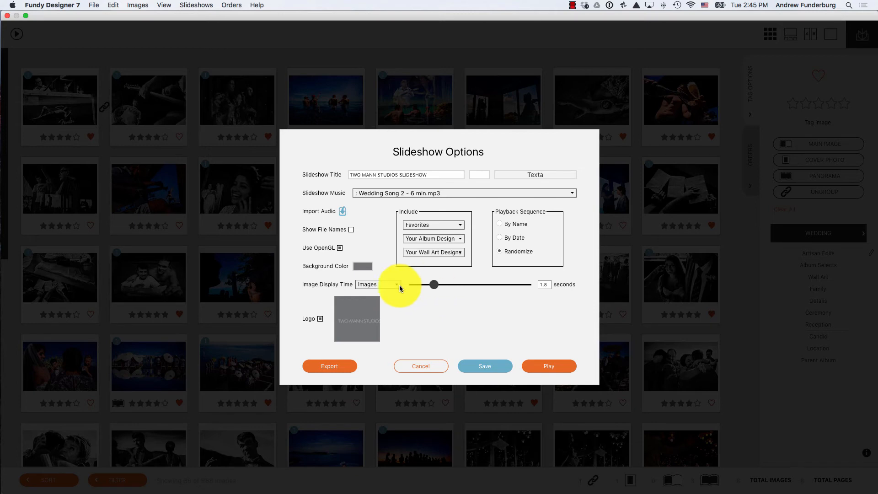
left_click(378, 285)
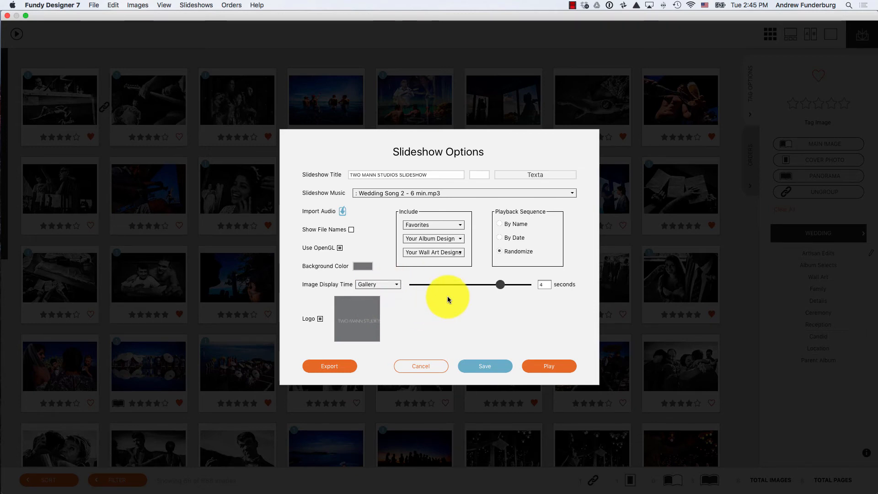
left_click(321, 318)
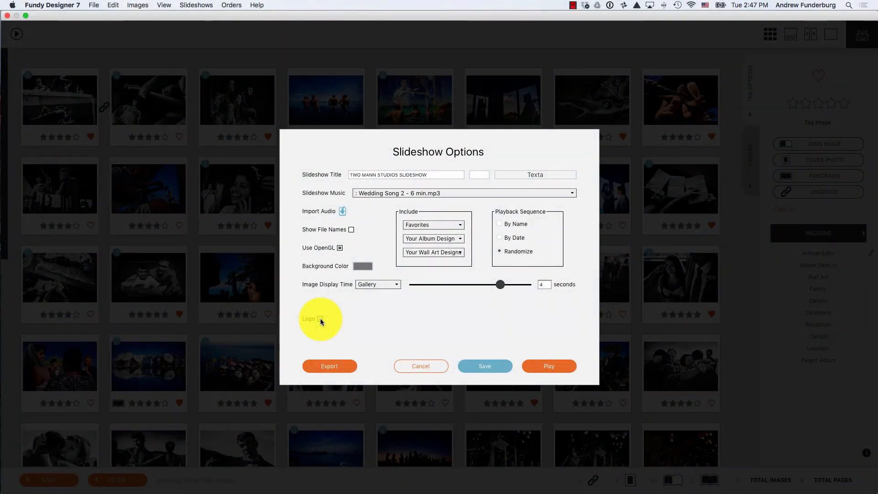
- Turn on the Logo so the Two Mann Studios logo appears in the slideshow
left_click(320, 319)
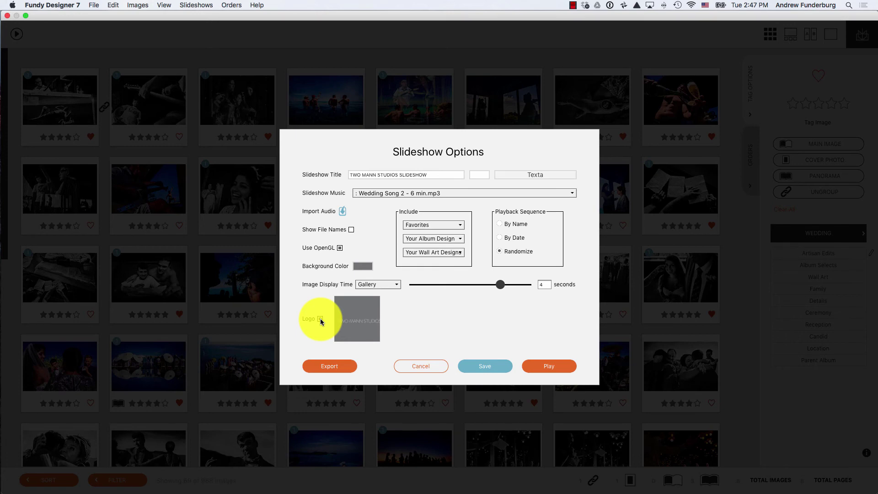
mouse_move(349, 321)
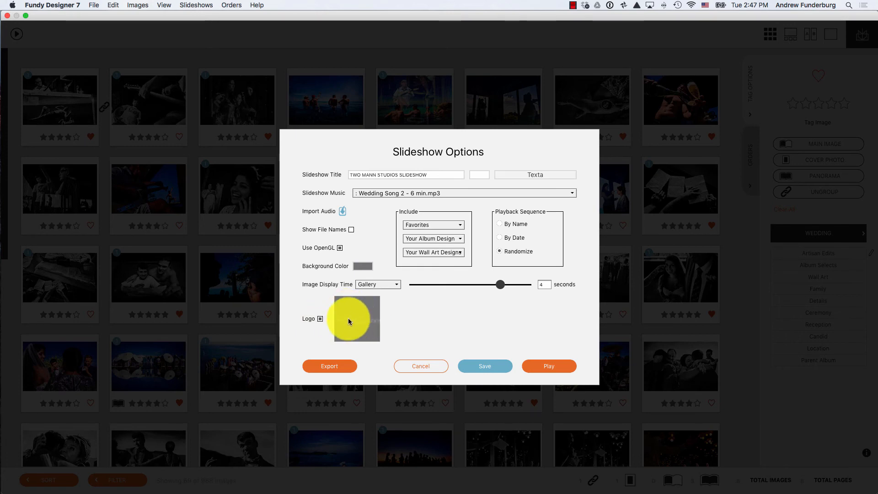